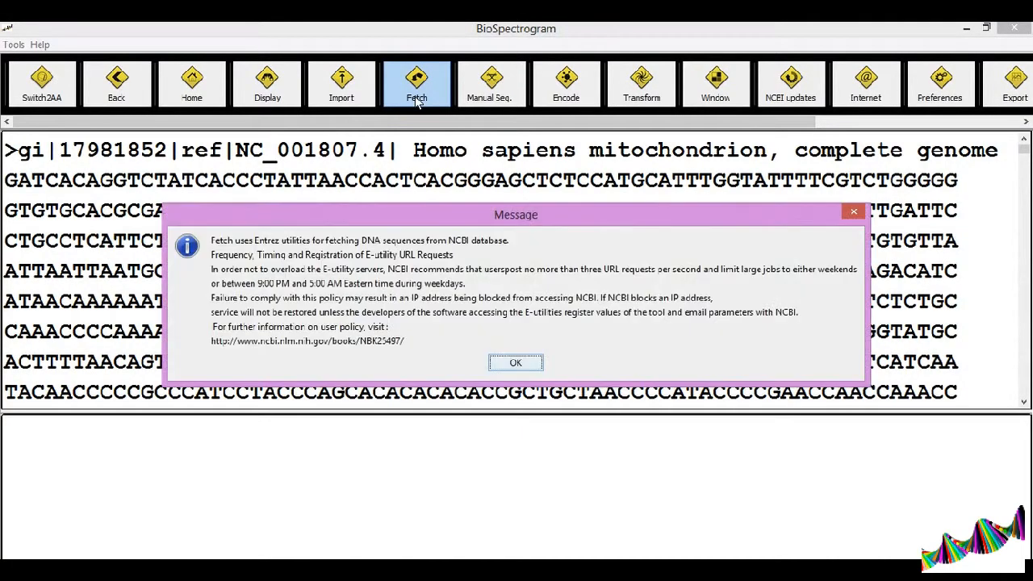
Accept the Entrez policy notice and submit accession number NC_001808 for an NCBI fetch.
{"action": "left_click", "coordinate": [515, 361]}
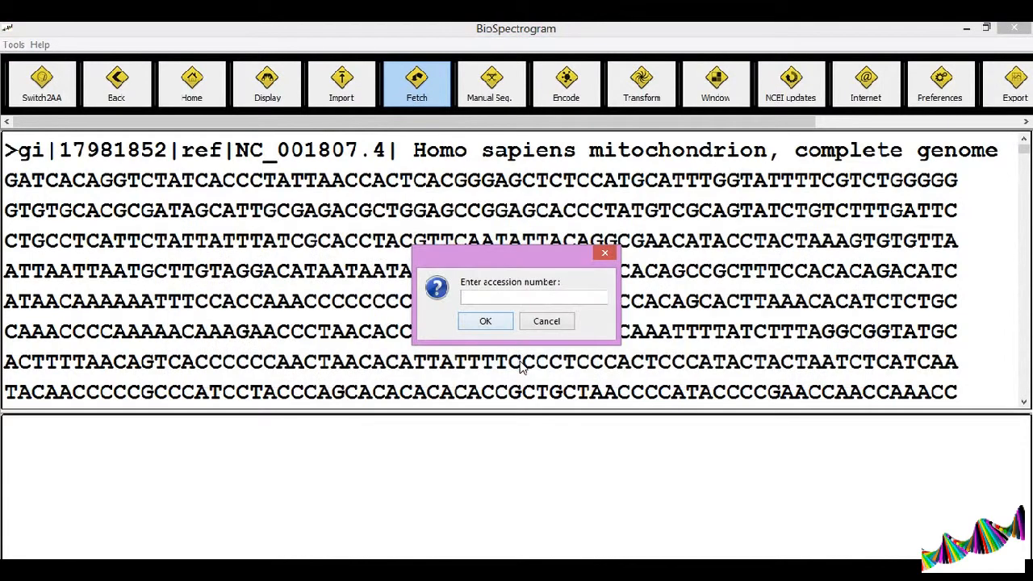
{"action": "type", "text": "N"}
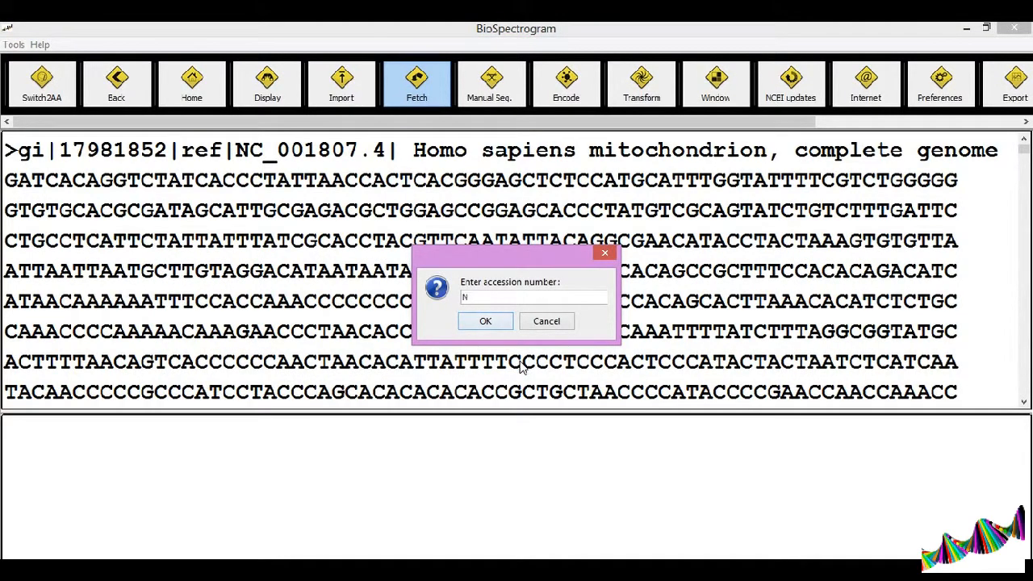
{"action": "type", "text": "C_"}
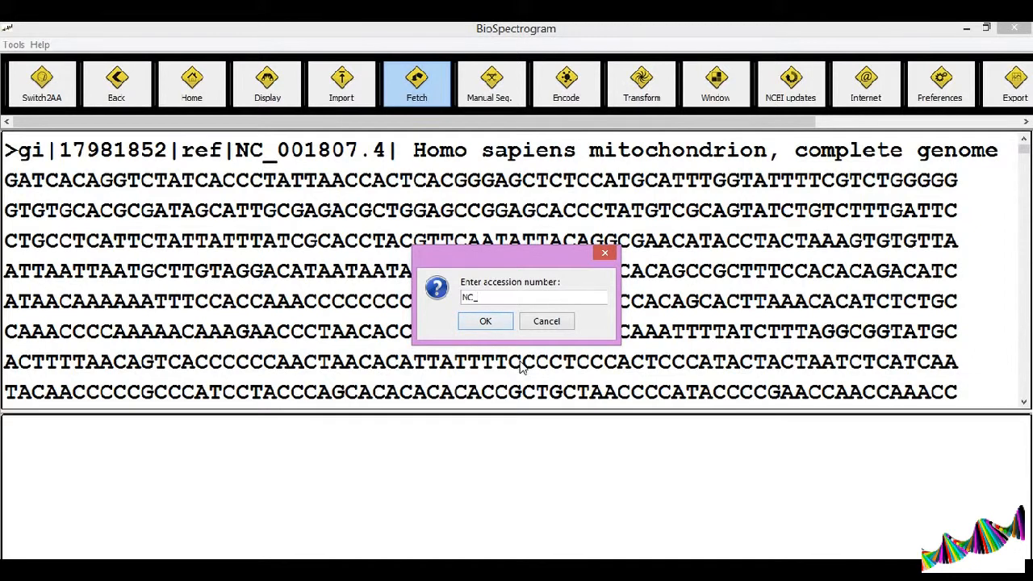
{"action": "type", "text": "001808"}
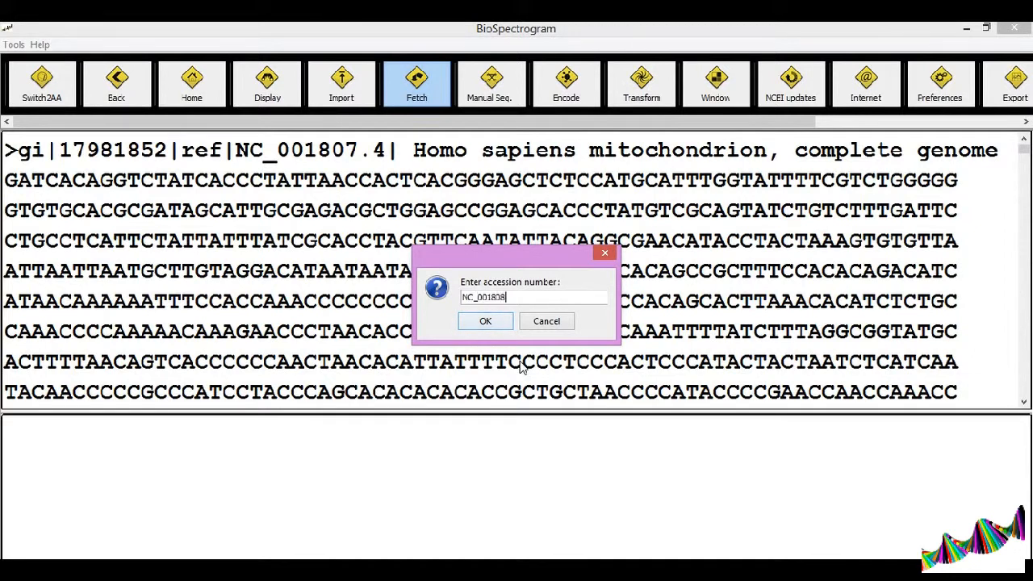
{"action": "left_click", "coordinate": [484, 320]}
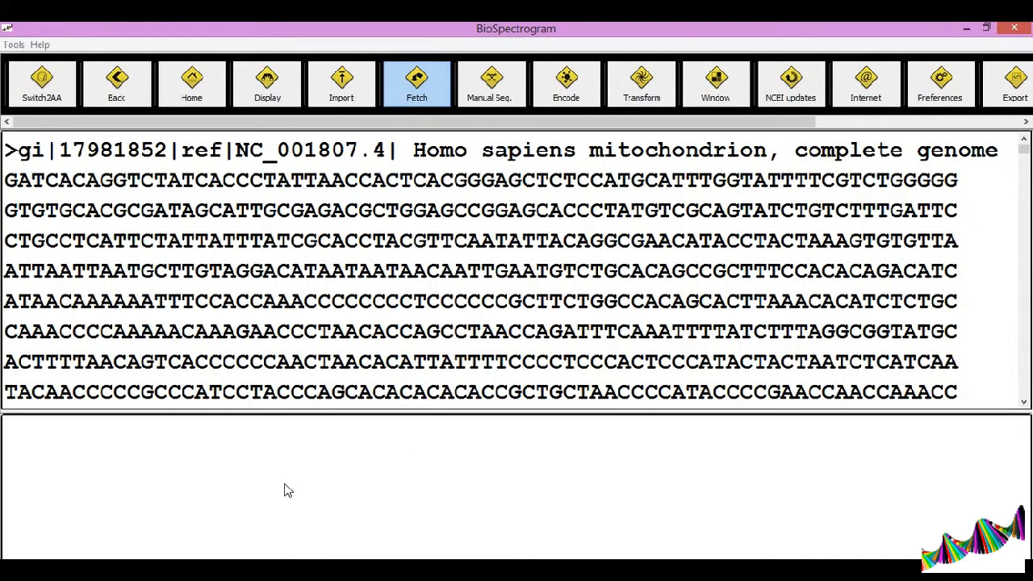
Fetch the NC_001808 Ceratotherium simum GenBank record and display its sequence.
{"action": "left_click", "coordinate": [417, 84]}
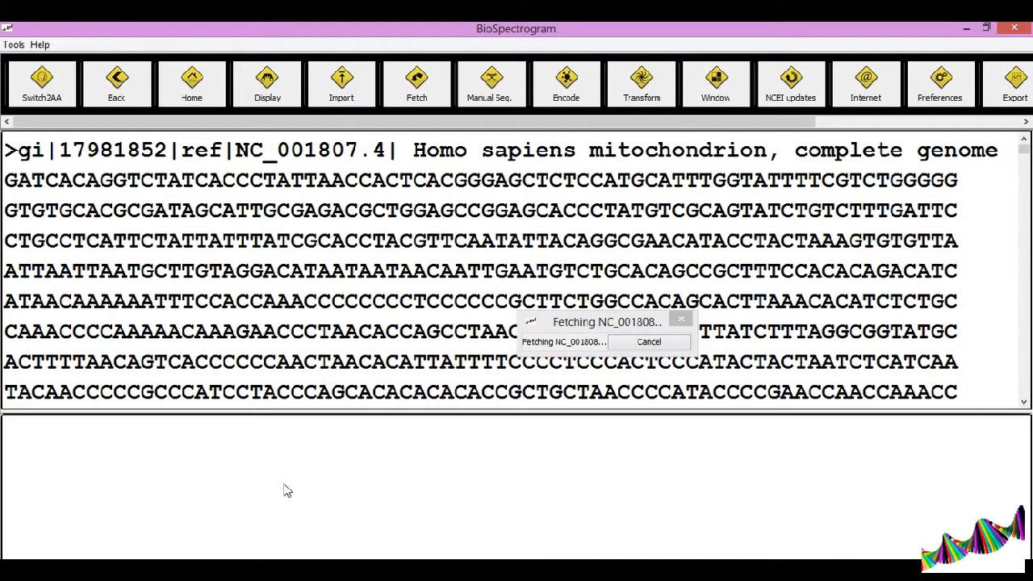
{"action": "mouse_move", "coordinate": [315, 443]}
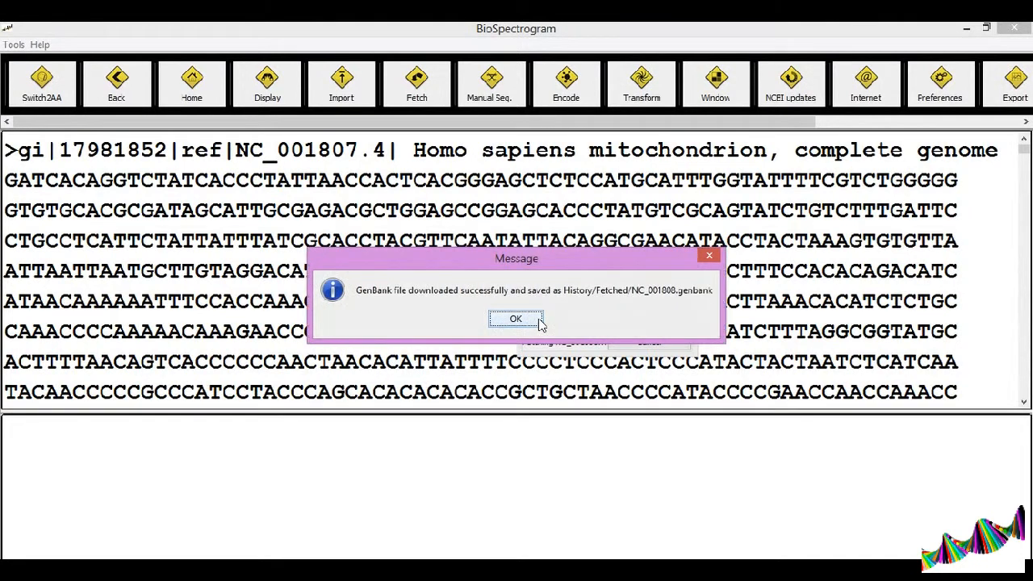
{"action": "mouse_move", "coordinate": [507, 332]}
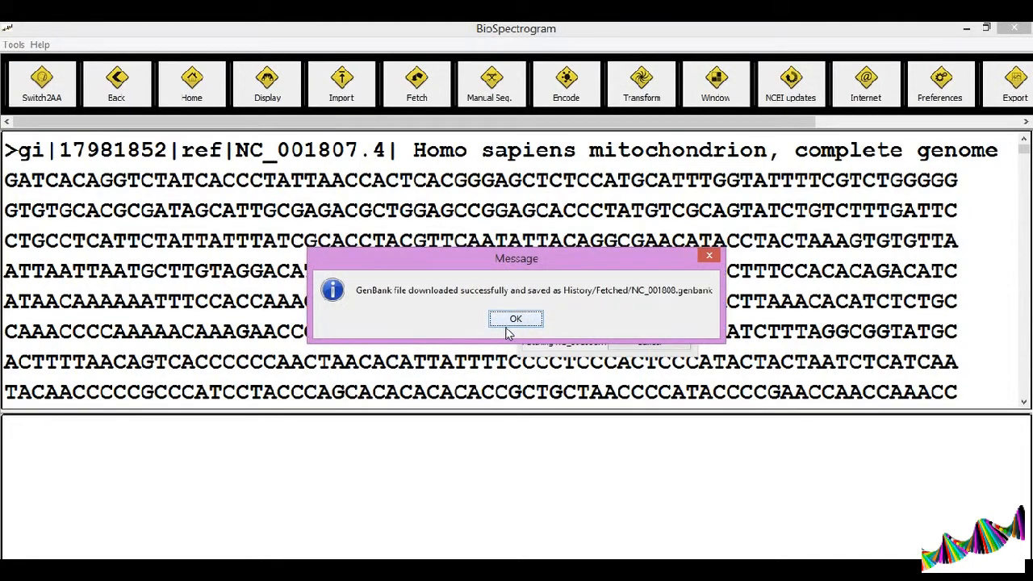
{"action": "left_click", "coordinate": [515, 318]}
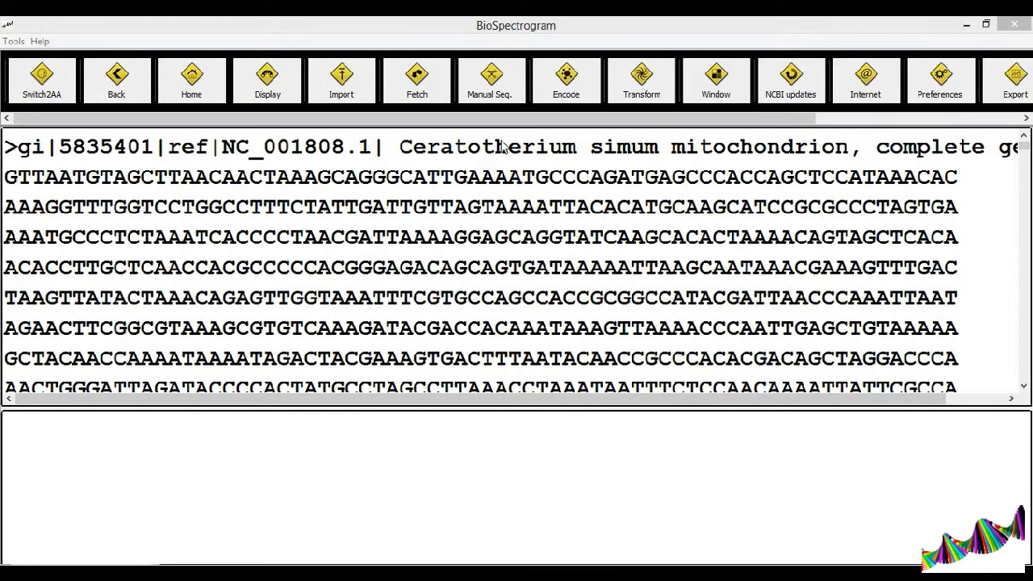
Indicator-encode NC_001808.fasta for base A, producing a binary sequence.
{"action": "left_click", "coordinate": [565, 81]}
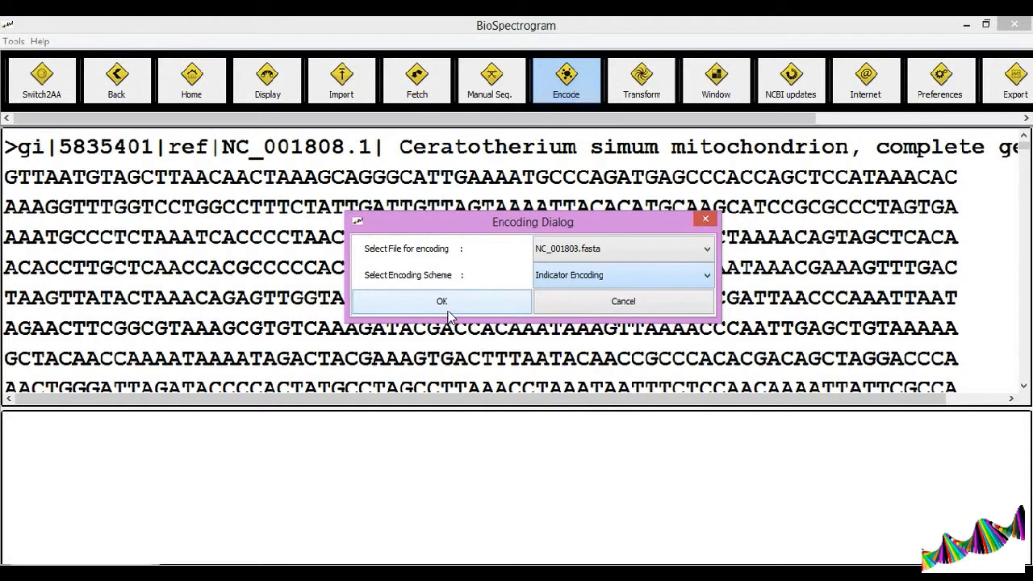
{"action": "left_click", "coordinate": [442, 301]}
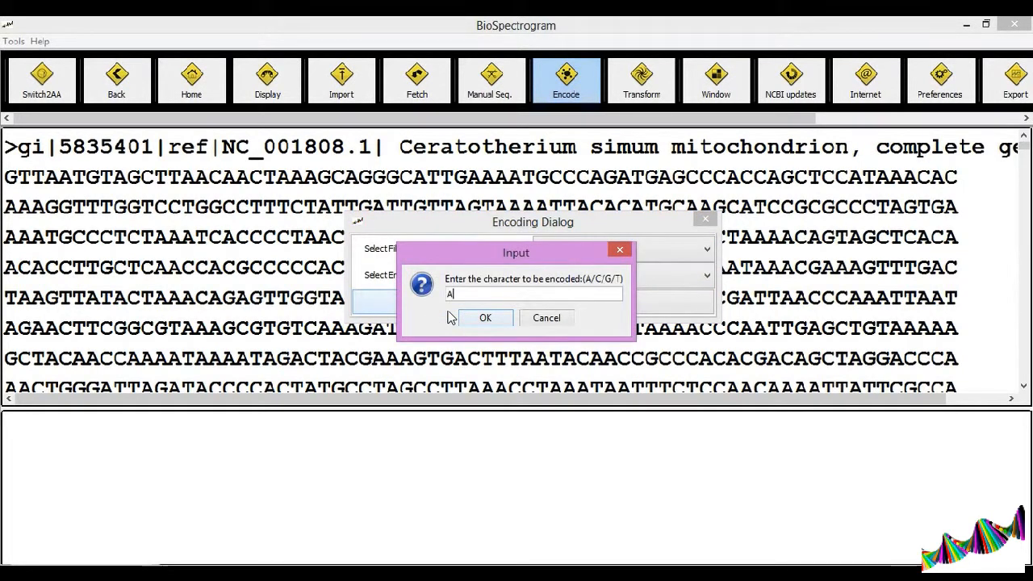
{"action": "left_click", "coordinate": [485, 317]}
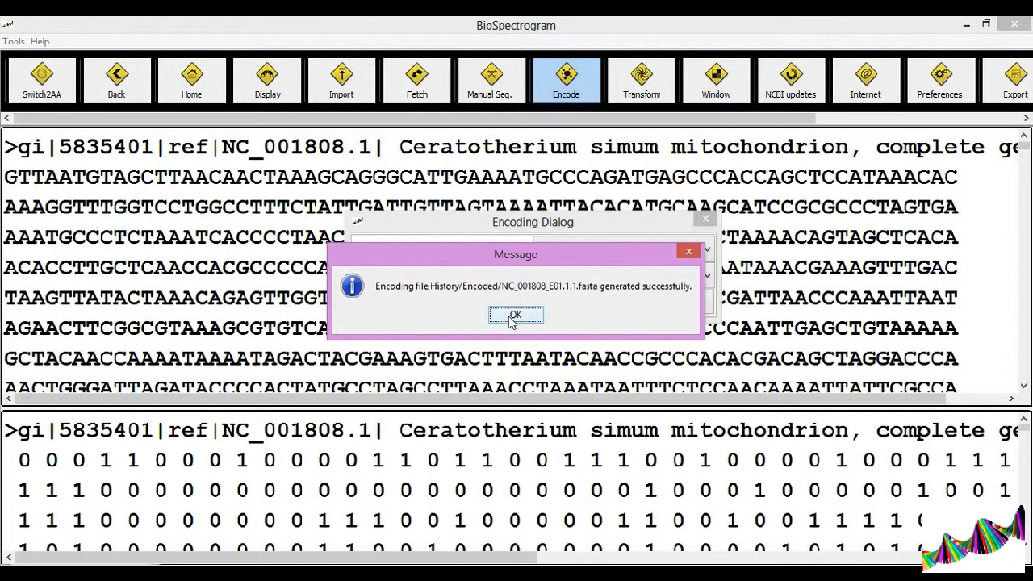
{"action": "left_click", "coordinate": [515, 313]}
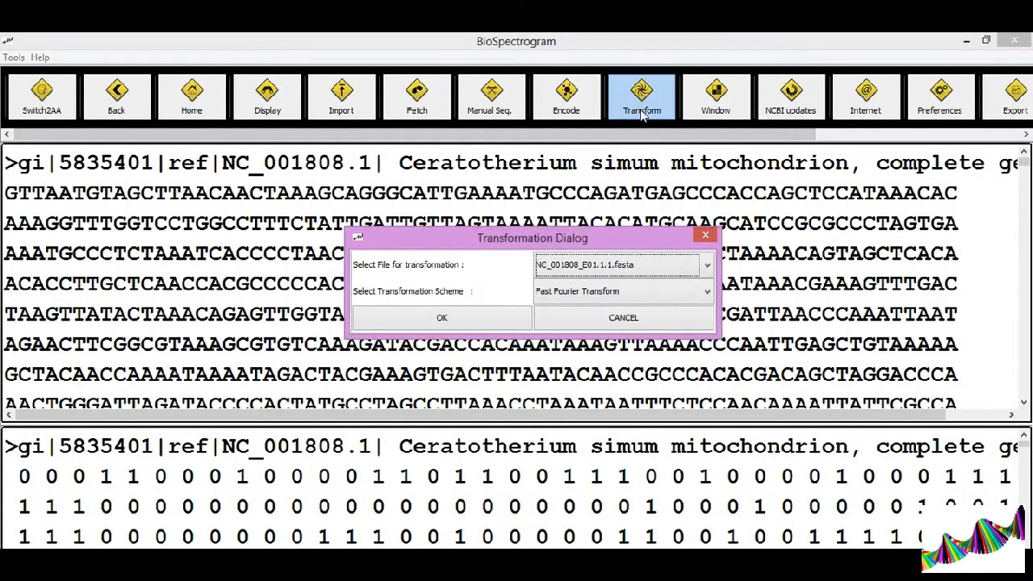
Run the Fast Fourier Transform on the A-encoded file to get complex-valued output.
{"action": "left_click", "coordinate": [705, 265]}
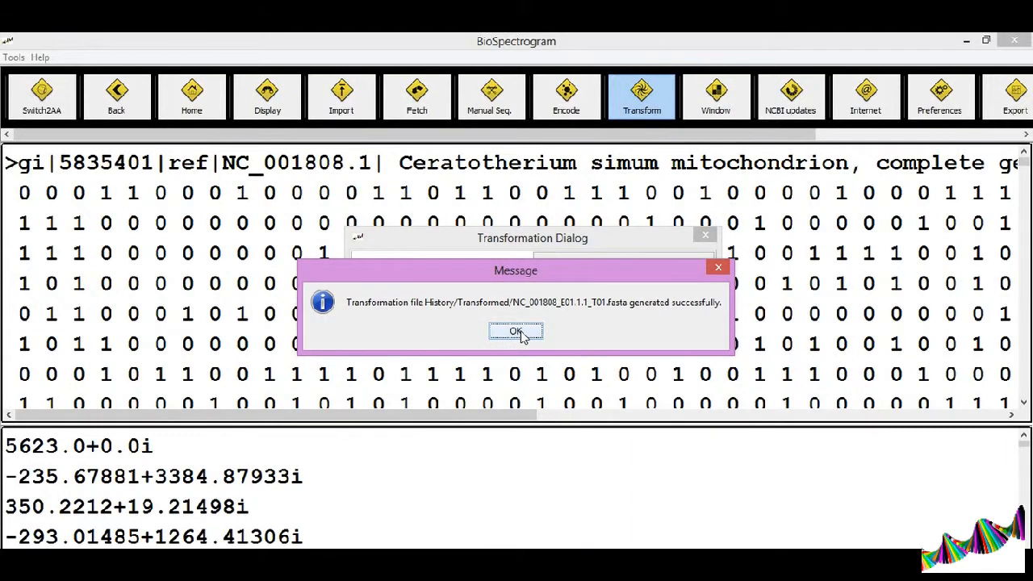
{"action": "left_click", "coordinate": [516, 331]}
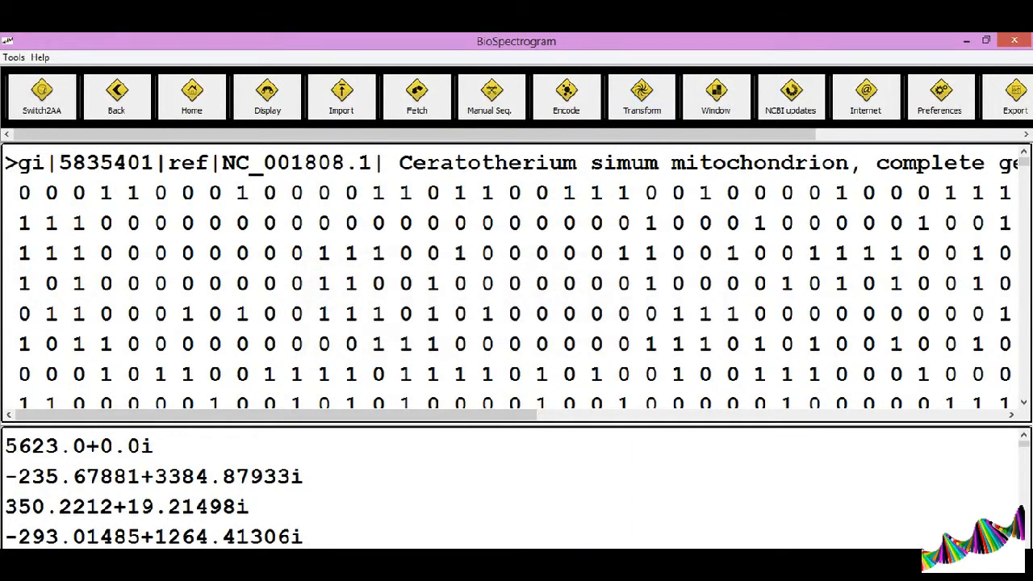